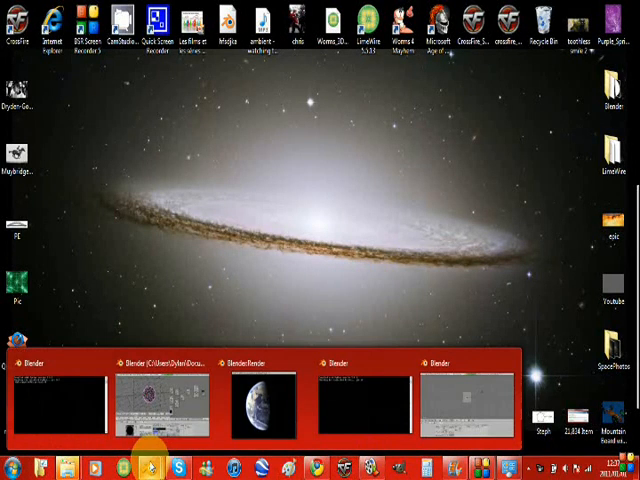
# - Bring the Blender window with its empty scene to the front from the taskbar
pyautogui.click(264, 390)
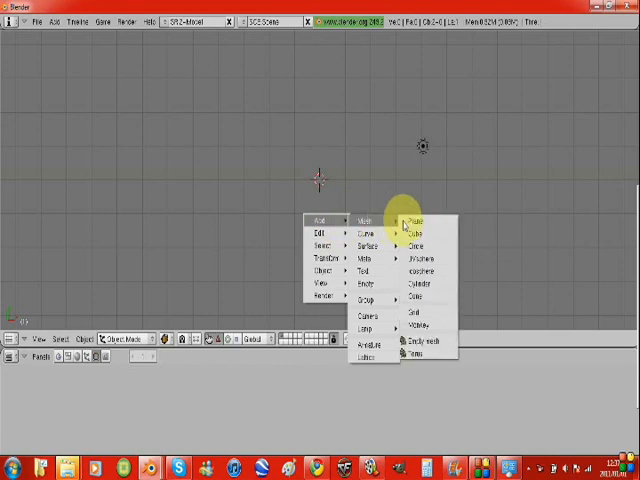
# - Add a UV sphere mesh, confirming its segment and ring counts
pyautogui.click(424, 258)
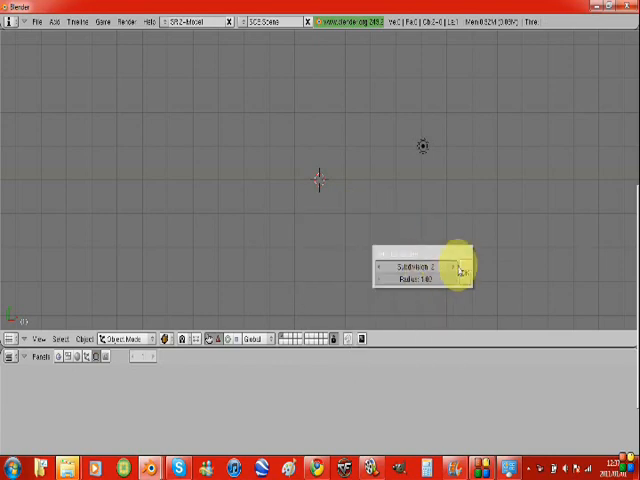
pyautogui.click(416, 264)
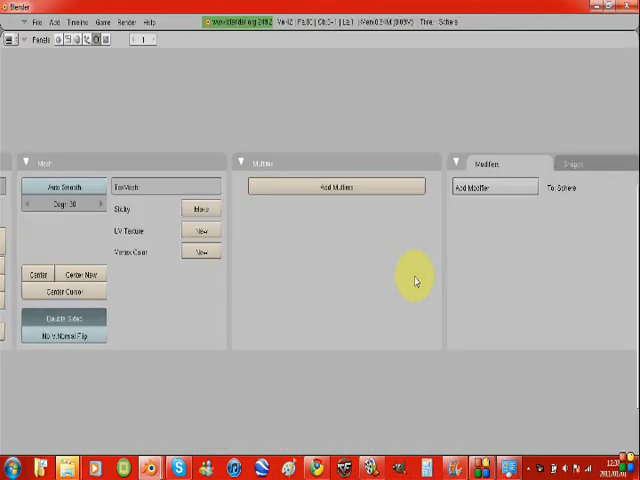
# - Give the sphere a Subsurf modifier after trying and removing Multires
pyautogui.click(338, 186)
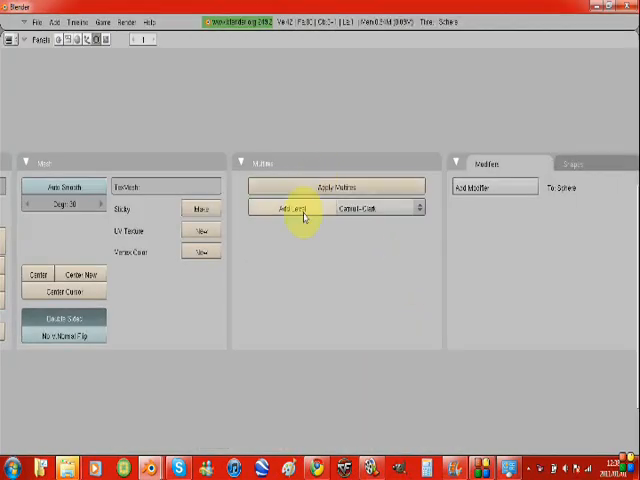
pyautogui.click(296, 208)
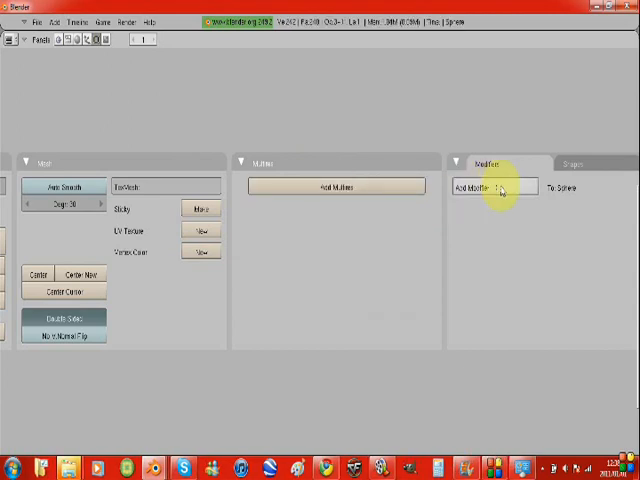
pyautogui.click(490, 188)
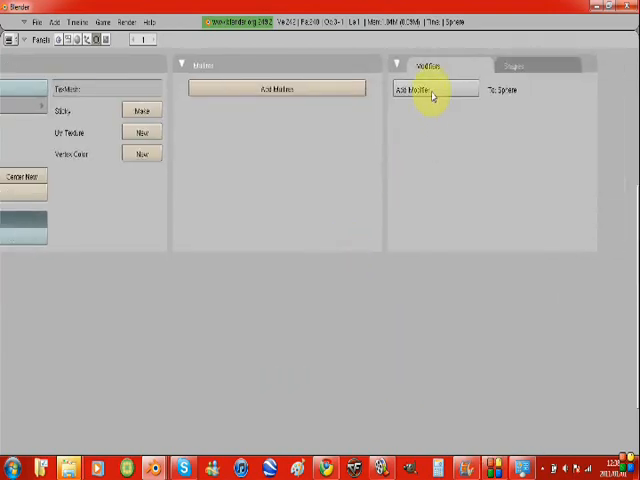
pyautogui.click(432, 88)
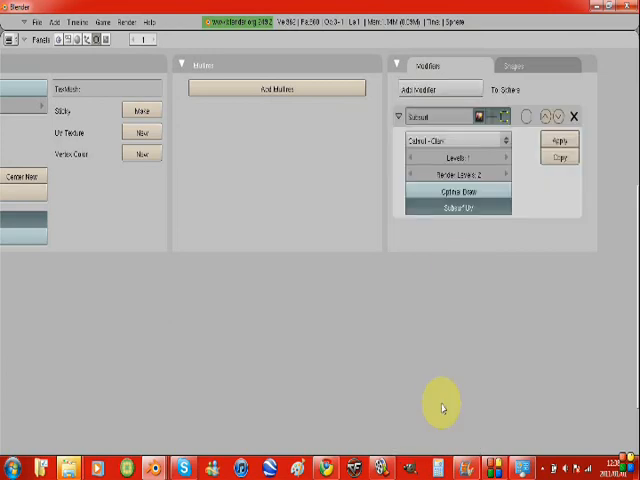
pyautogui.click(508, 160)
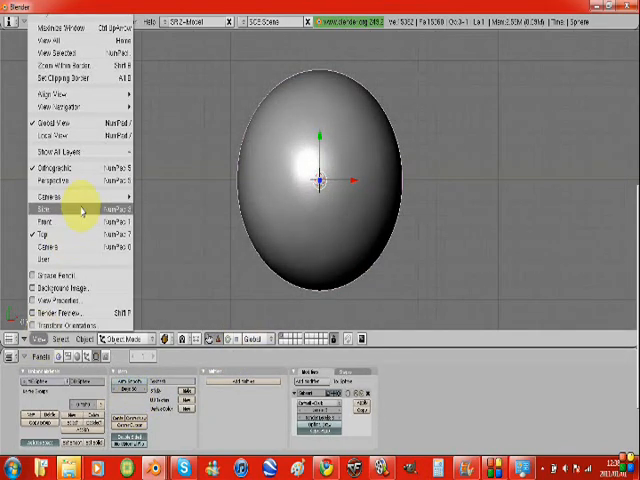
# - Align the active camera to the view and look through it at the sphere
pyautogui.click(48, 206)
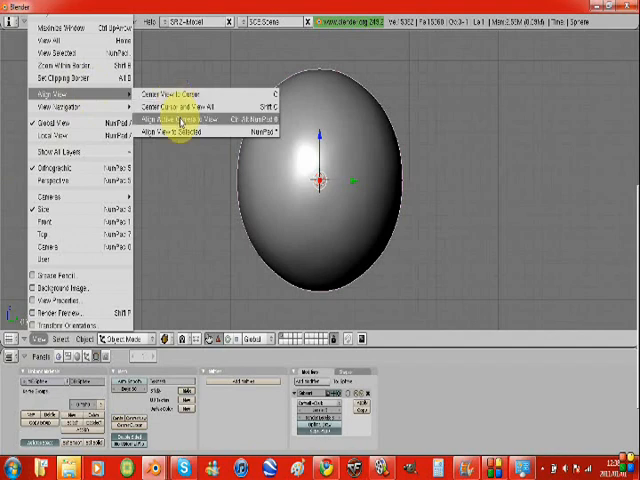
pyautogui.click(180, 116)
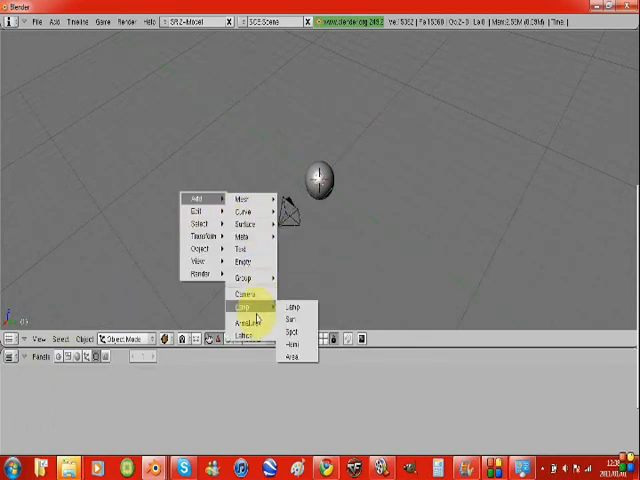
pyautogui.moveTo(290, 320)
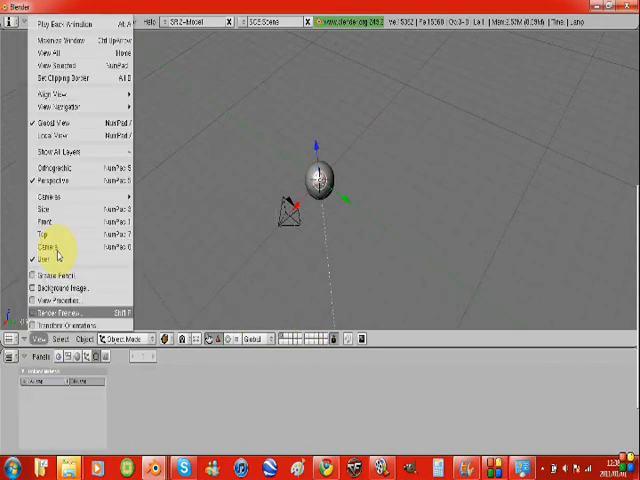
pyautogui.moveTo(56, 244)
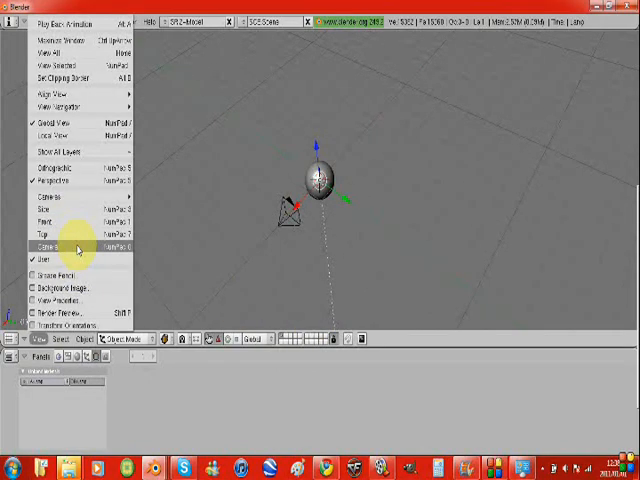
pyautogui.click(56, 242)
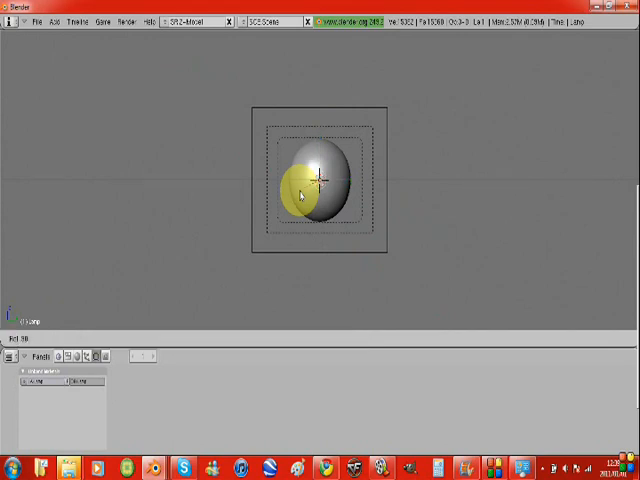
pyautogui.moveTo(298, 192); pyautogui.dragTo(476, 222)
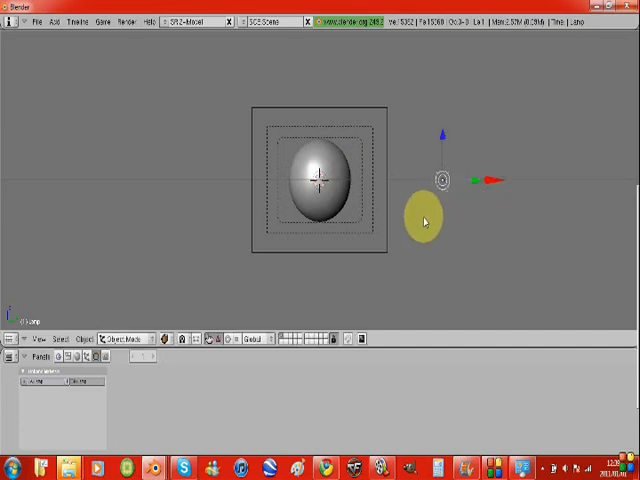
# - Select the sphere and show its Shading/Material buttons
pyautogui.moveTo(424, 220); pyautogui.dragTo(330, 196)
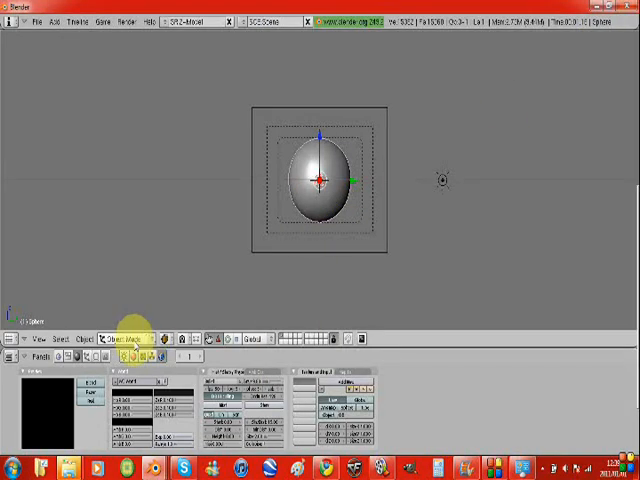
pyautogui.moveTo(356, 264)
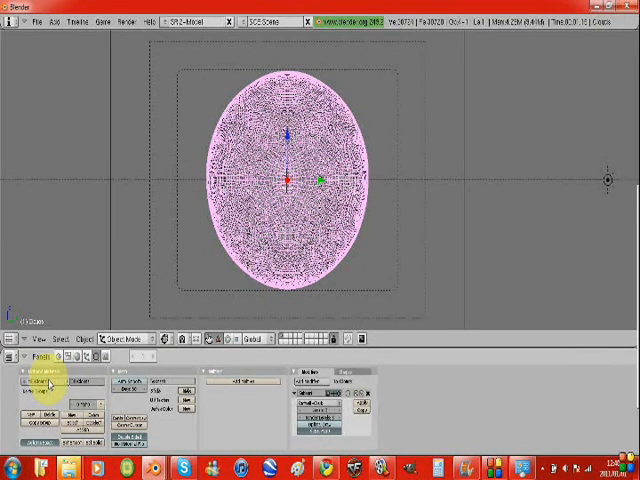
# - Apply the Subsurf modifier so the dense sphere mesh can be edited
pyautogui.click(324, 144)
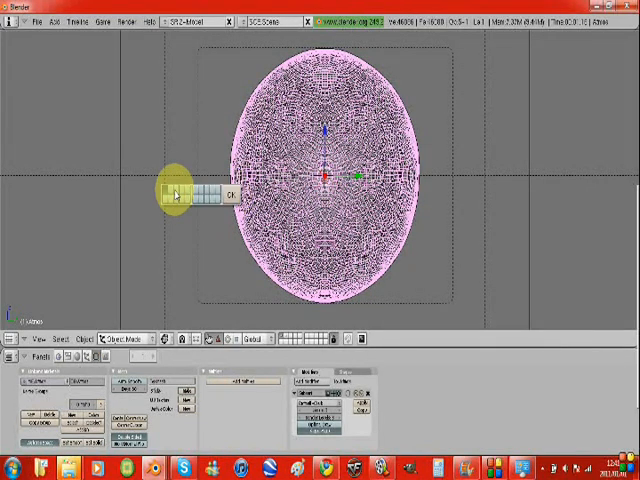
# - Unwrap the sphere mesh and return to Object Mode with solid shading
pyautogui.moveTo(176, 192); pyautogui.dragTo(230, 192)
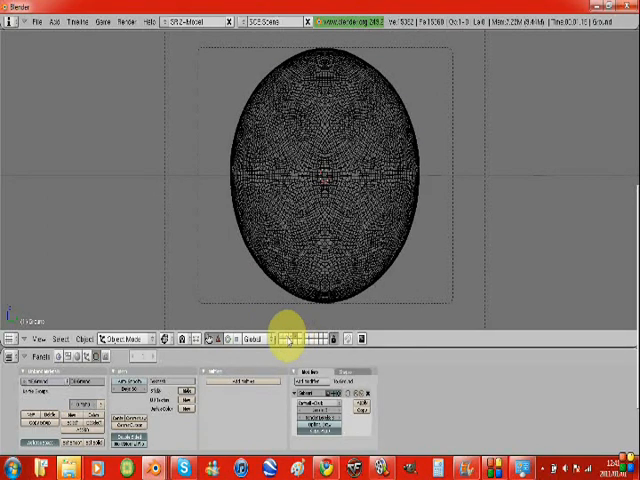
pyautogui.click(324, 180)
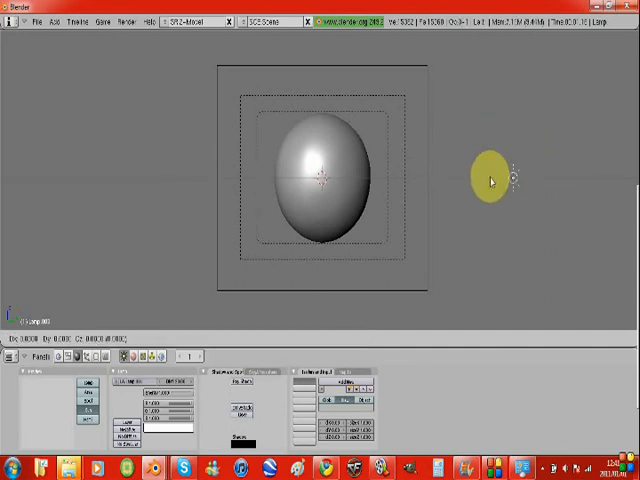
pyautogui.click(484, 178)
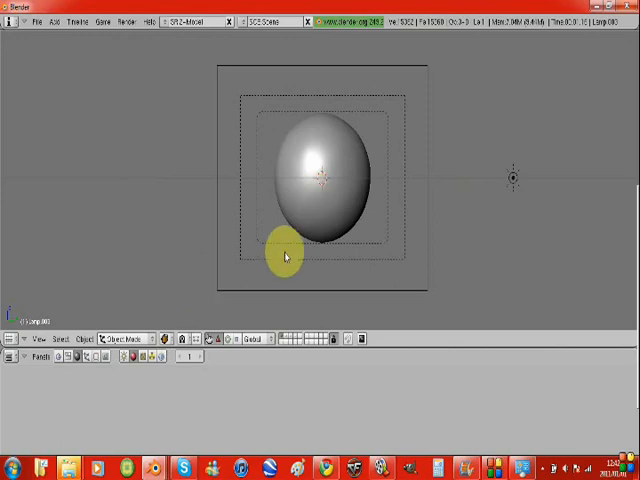
# - Select the sphere and show its material settings with the shaded preview
pyautogui.click(296, 240)
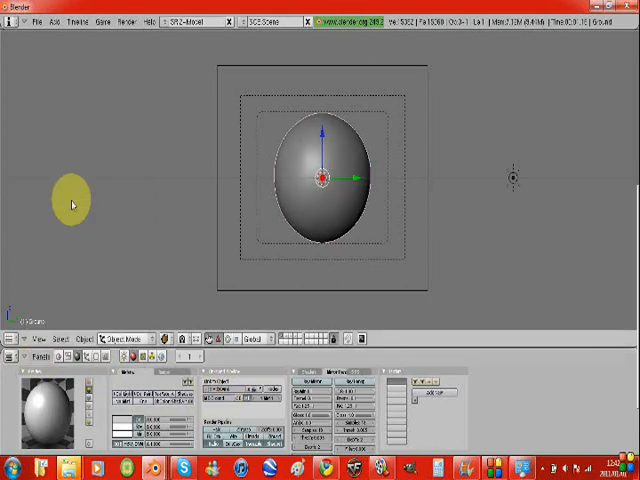
pyautogui.click(40, 336)
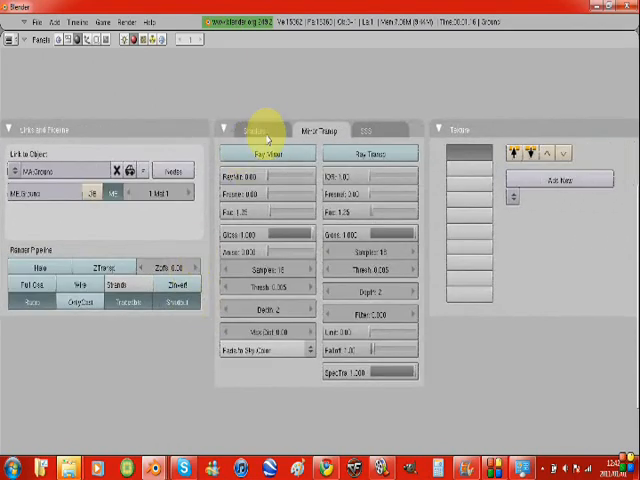
# - Add a new texture to the sphere's material and set its texture type
pyautogui.click(262, 130)
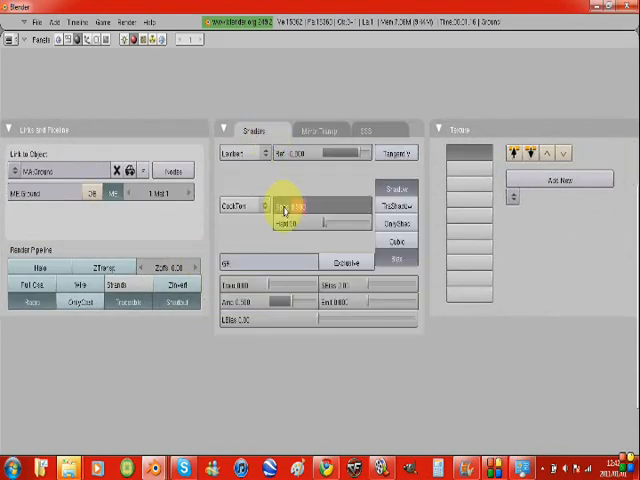
pyautogui.click(290, 206)
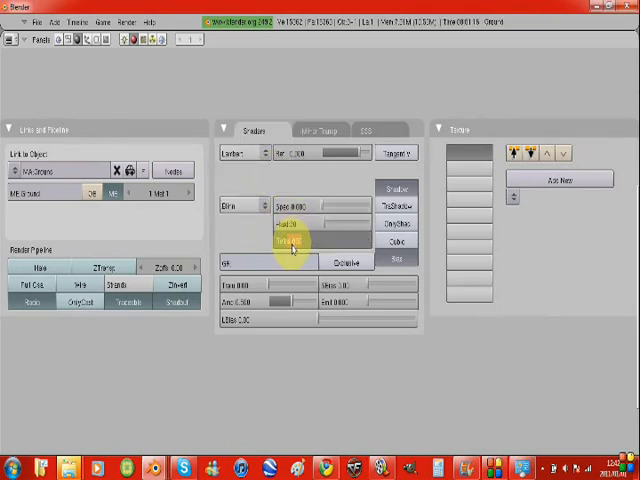
pyautogui.click(244, 152)
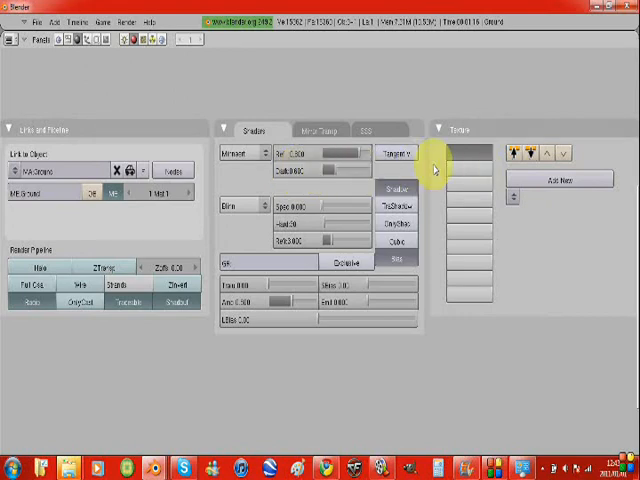
# - Add a new texture to the Earth material's active texture slot
pyautogui.click(560, 180)
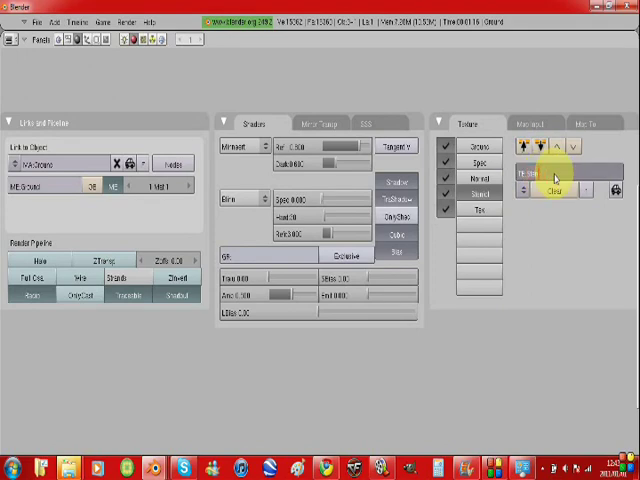
pyautogui.moveTo(508, 212)
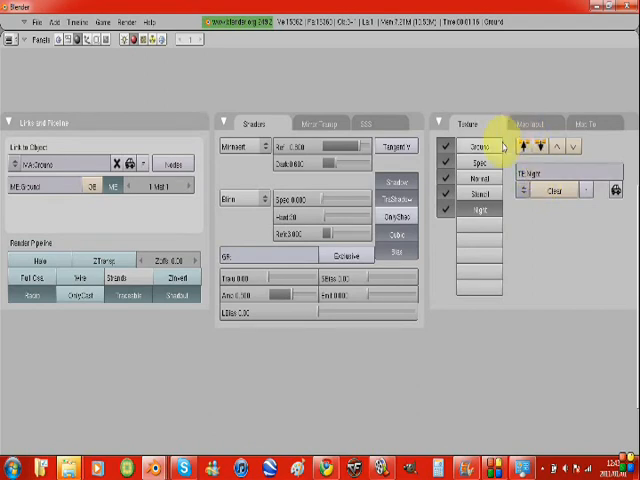
# - Set Map Input coordinates for the texture channels, ending on the Ground channel
pyautogui.click(532, 122)
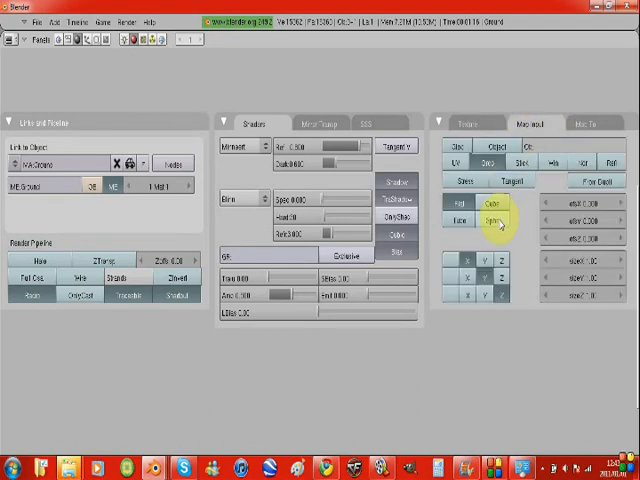
pyautogui.click(462, 122)
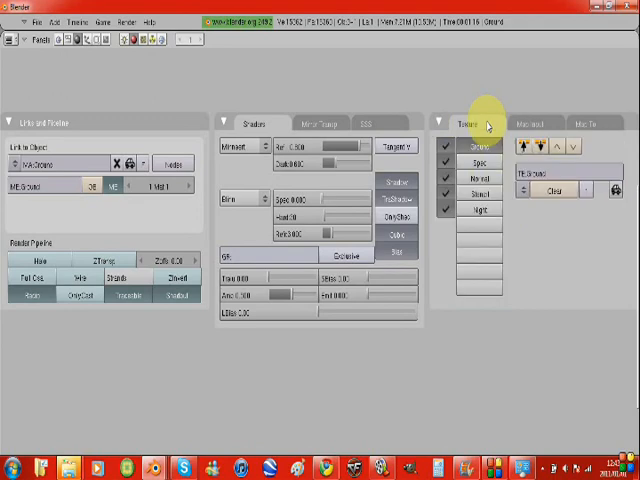
pyautogui.click(544, 122)
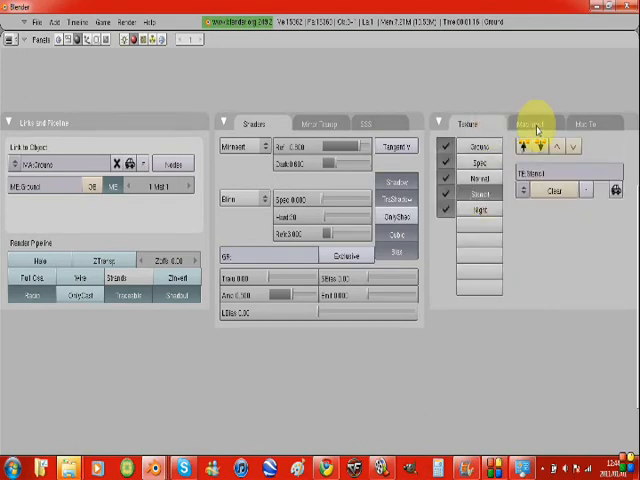
pyautogui.click(536, 122)
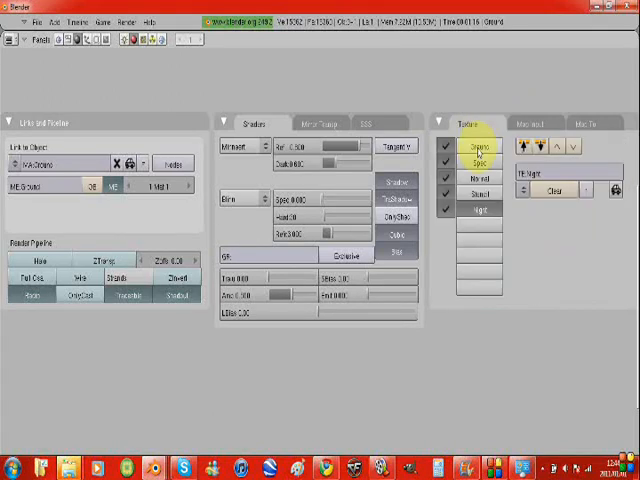
pyautogui.click(576, 122)
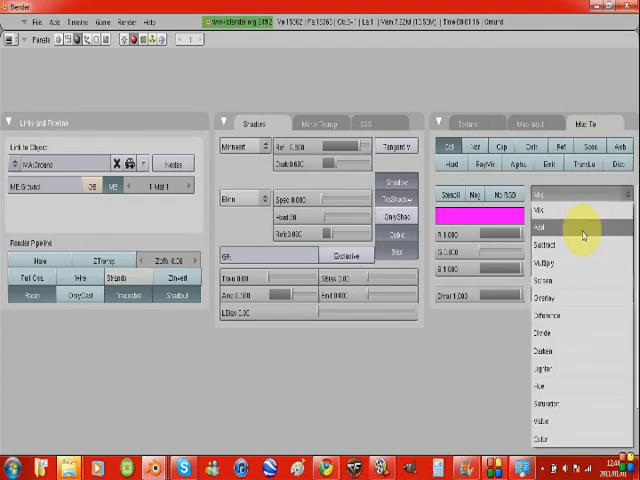
# - Set the current channel's blend mode and which material property (Col/Nor/Spec) it affects
pyautogui.click(474, 122)
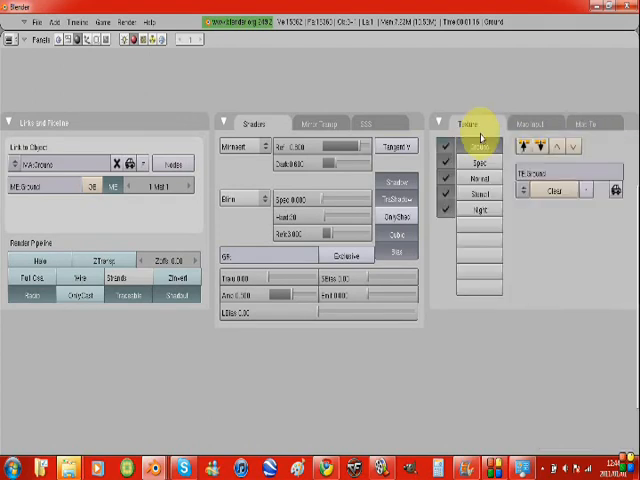
pyautogui.click(592, 124)
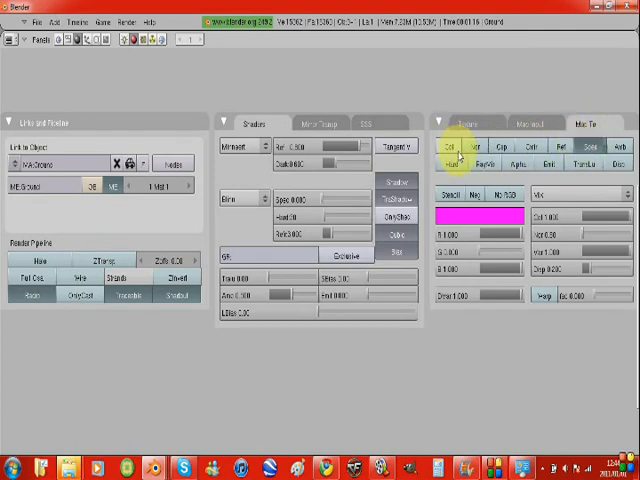
pyautogui.click(472, 122)
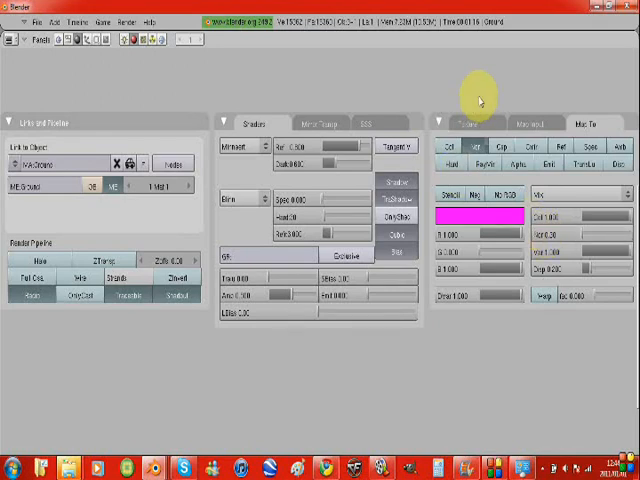
# - Select the Night texture channel and set what it affects in Map To
pyautogui.click(470, 122)
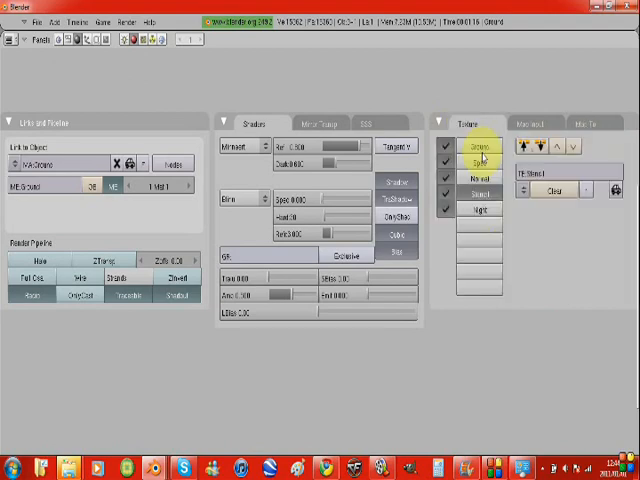
pyautogui.click(588, 122)
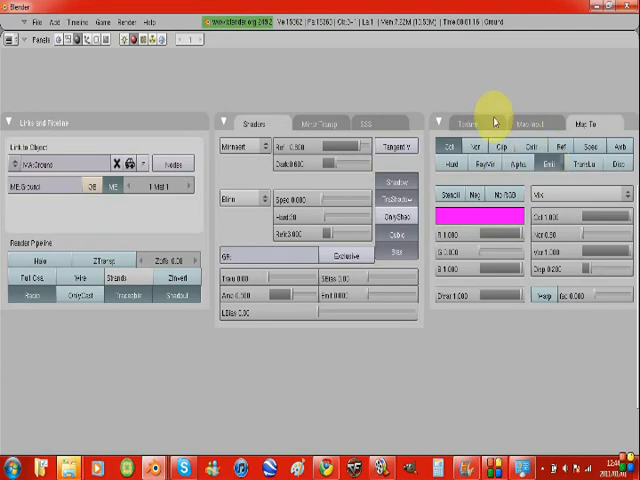
pyautogui.click(470, 122)
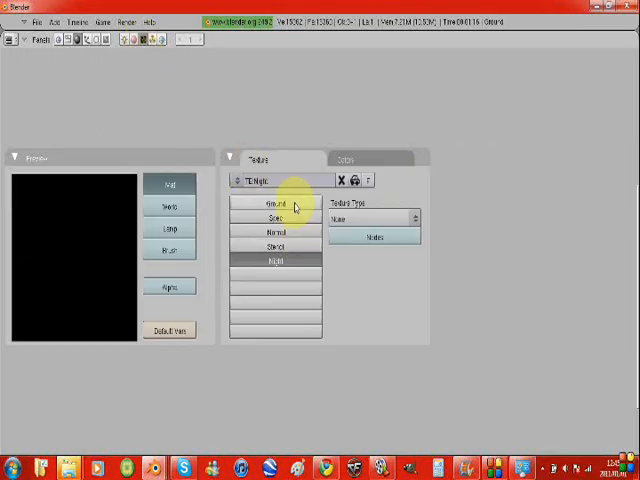
# - Make the Ground texture an Image texture, ready to load its picture
pyautogui.click(372, 218)
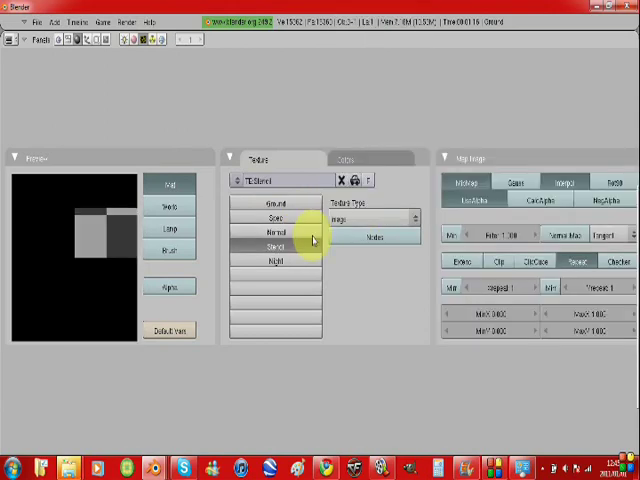
pyautogui.click(272, 260)
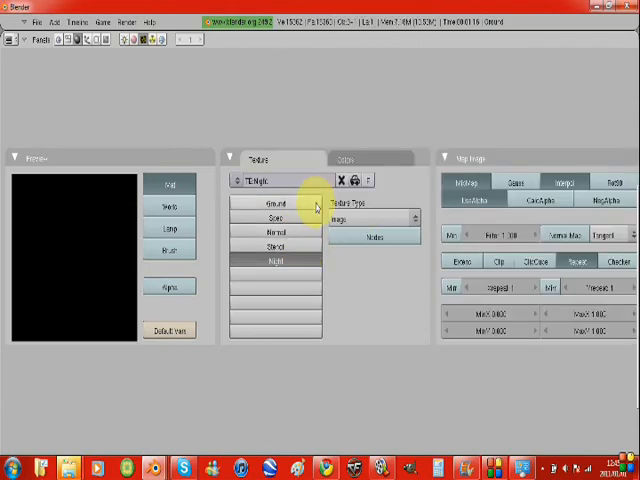
pyautogui.click(276, 204)
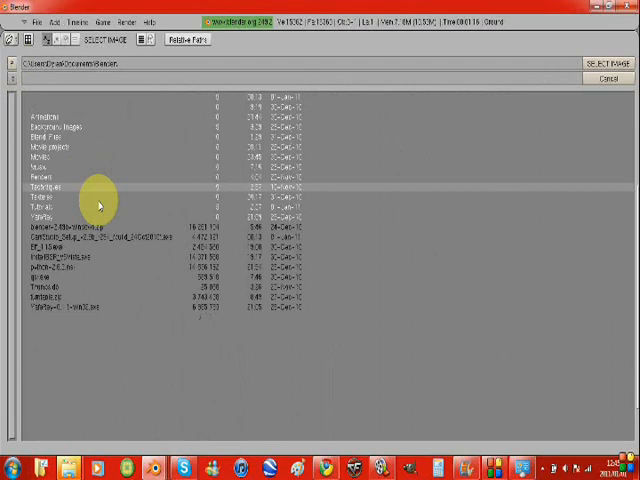
# - Browse into the Solar System images folder and load the world map into the Ground texture
pyautogui.doubleClick(44, 188)
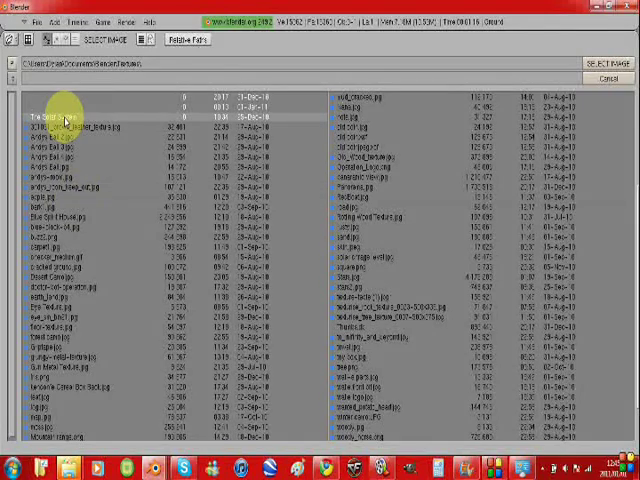
pyautogui.doubleClick(44, 124)
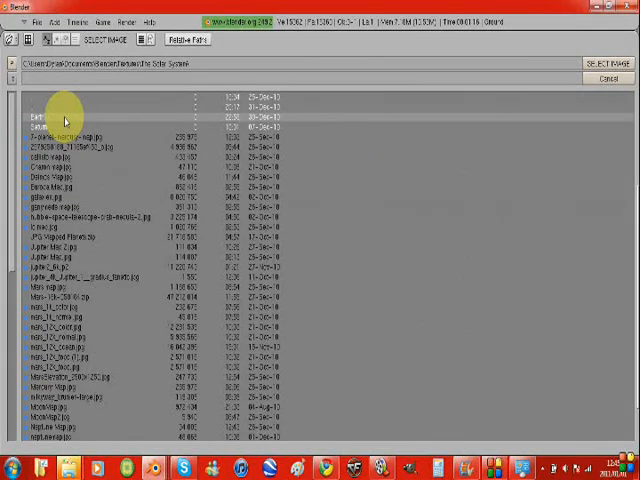
pyautogui.doubleClick(36, 116)
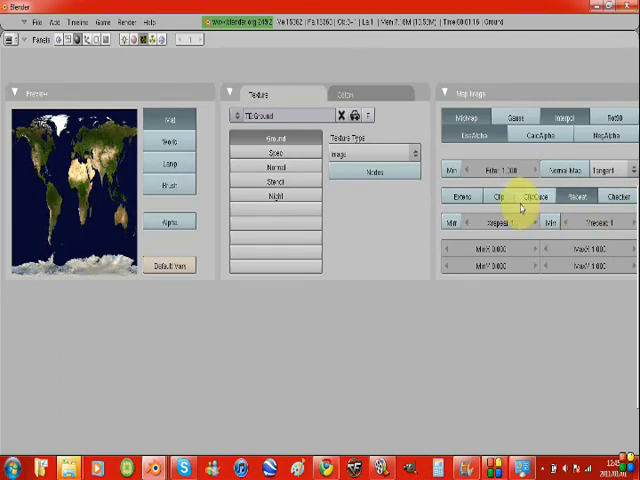
# - Make the Spec texture an Image texture and load its map picture
pyautogui.click(276, 152)
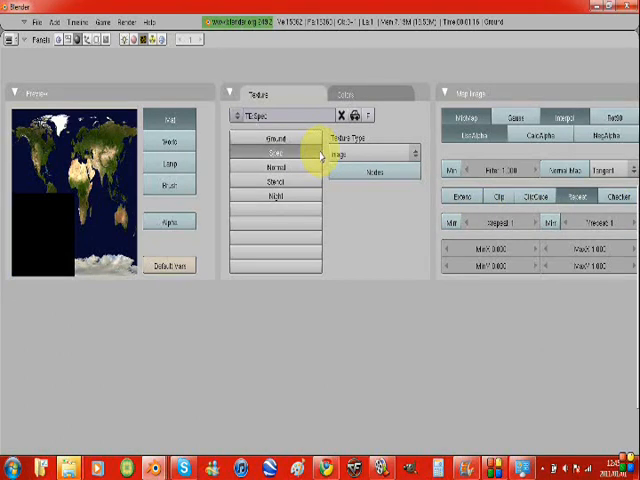
pyautogui.click(374, 152)
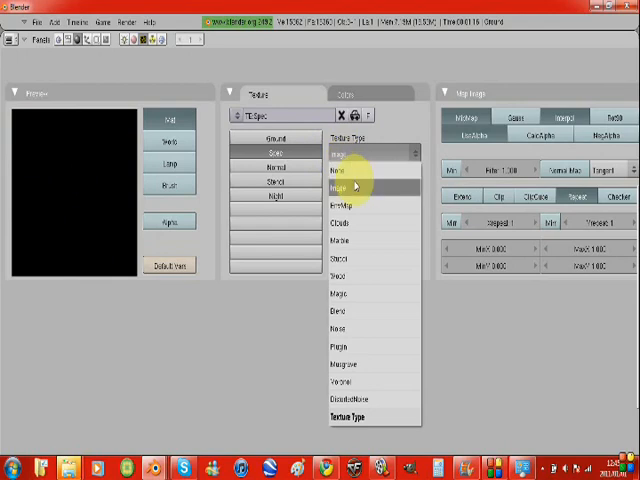
pyautogui.click(340, 188)
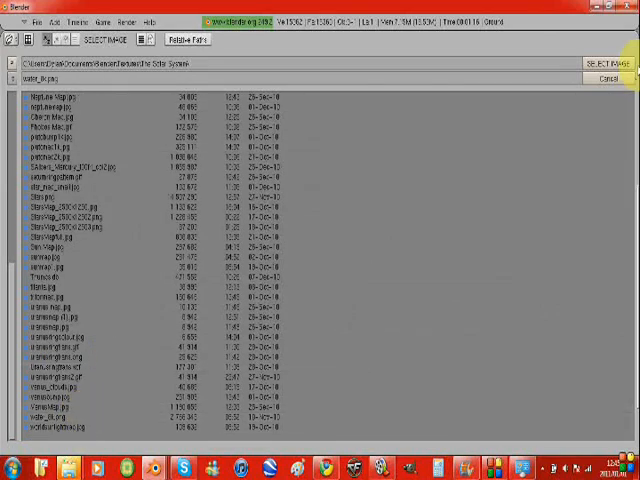
pyautogui.moveTo(340, 204)
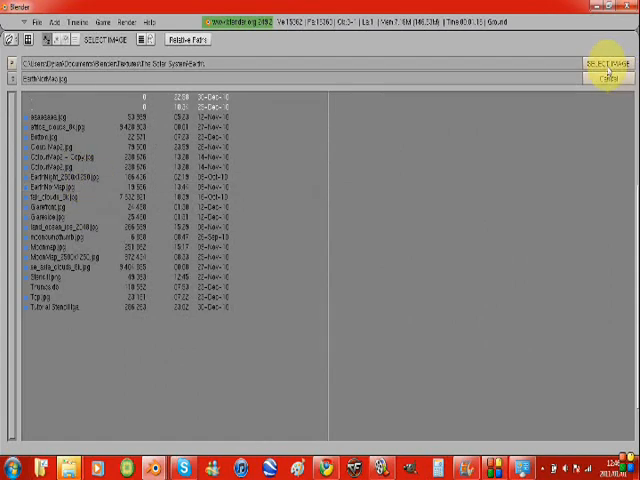
pyautogui.click(608, 76)
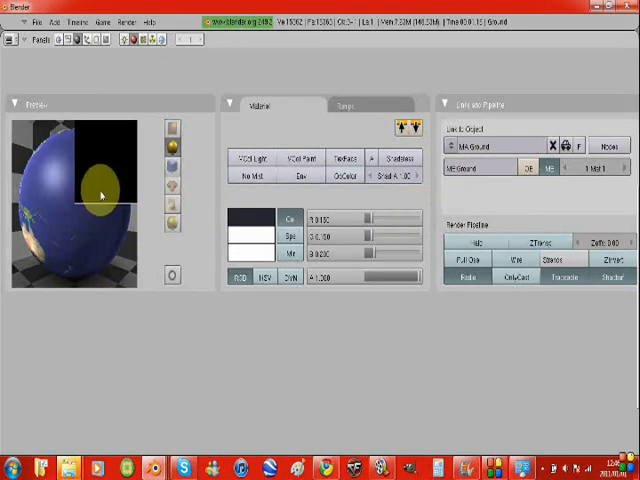
# - Return to Material buttons to check the textured globe in the preview
pyautogui.click(172, 276)
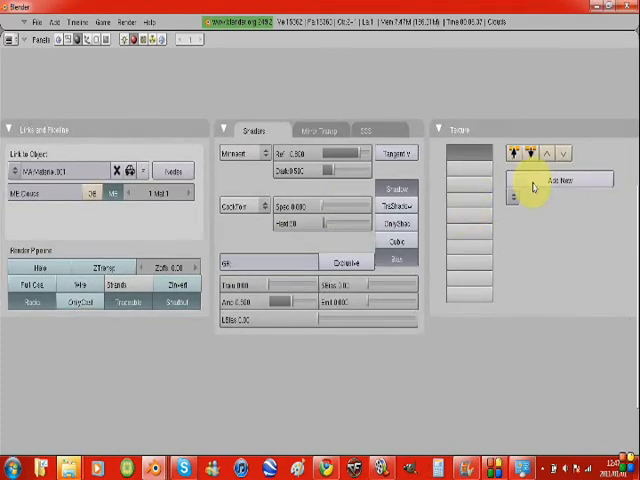
# - Add a new texture channel to the cloud sphere material and set its blend mode and Map To target
pyautogui.click(572, 180)
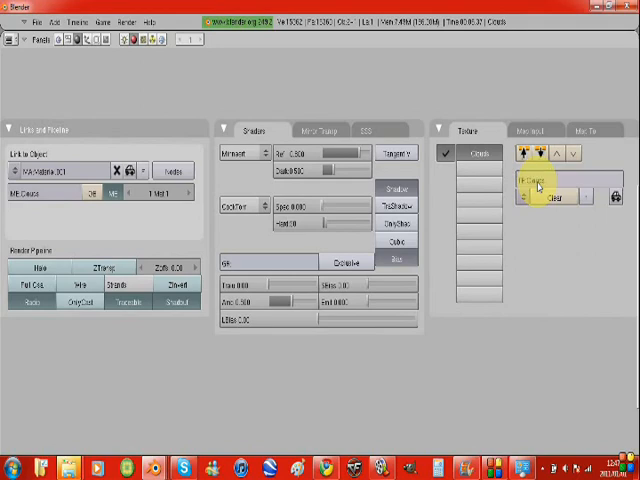
pyautogui.click(528, 130)
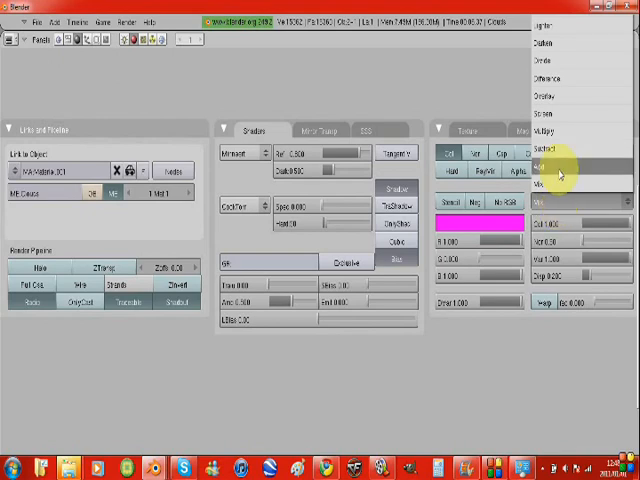
pyautogui.click(560, 164)
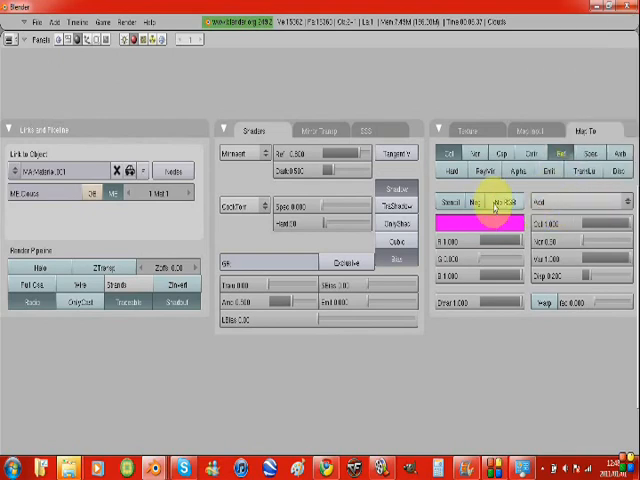
pyautogui.click(480, 230)
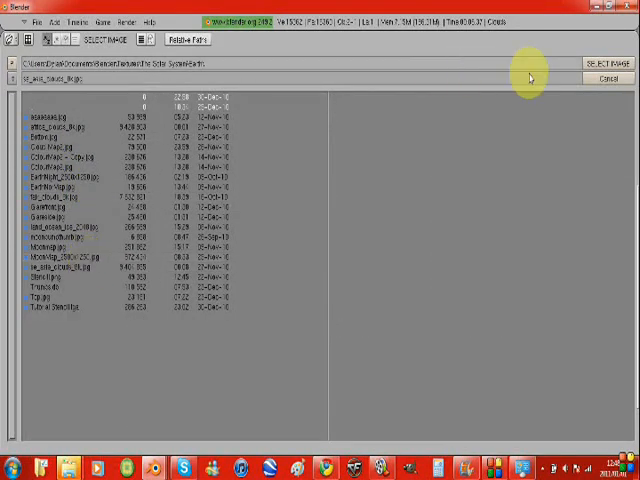
pyautogui.moveTo(288, 184)
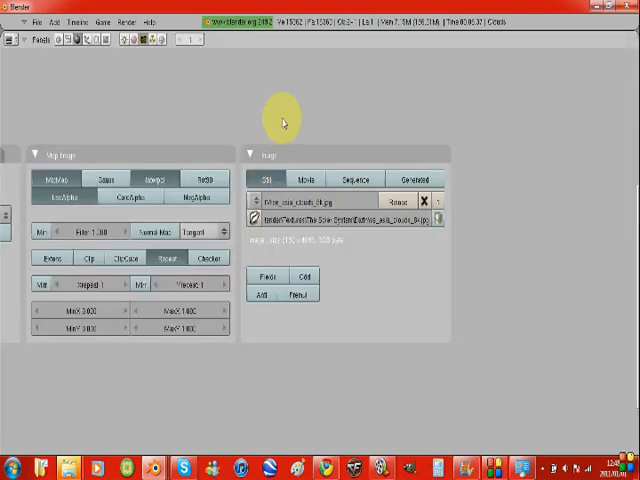
pyautogui.moveTo(280, 130)
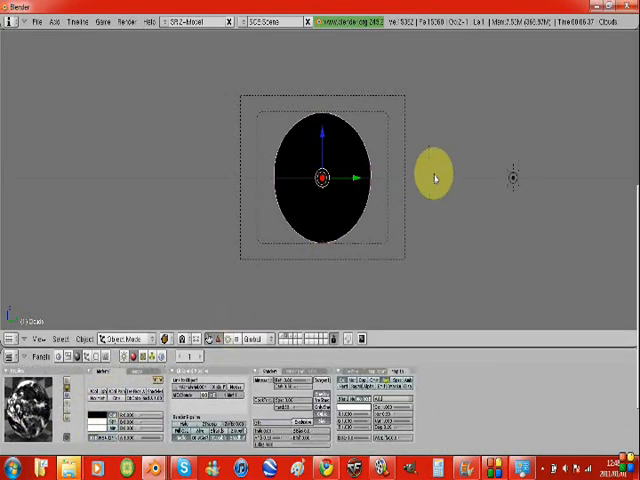
# - Show the sphere with Solid draw type and switch its material to another diffuse shader
pyautogui.moveTo(436, 176); pyautogui.dragTo(356, 216)
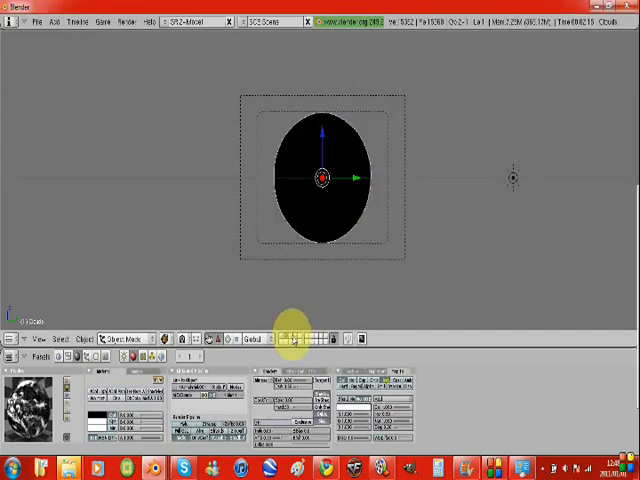
pyautogui.click(256, 338)
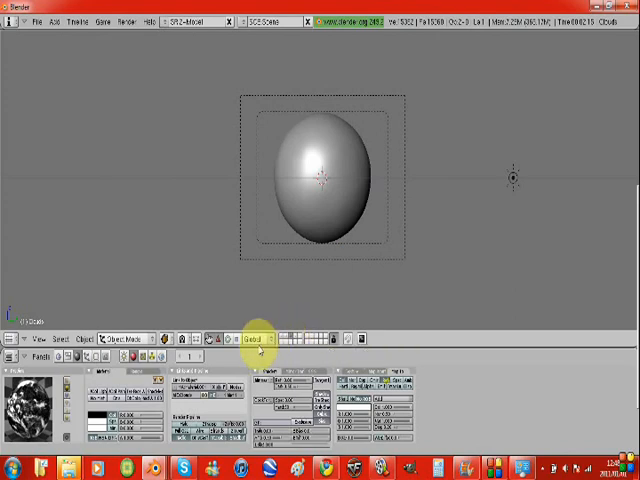
pyautogui.click(324, 180)
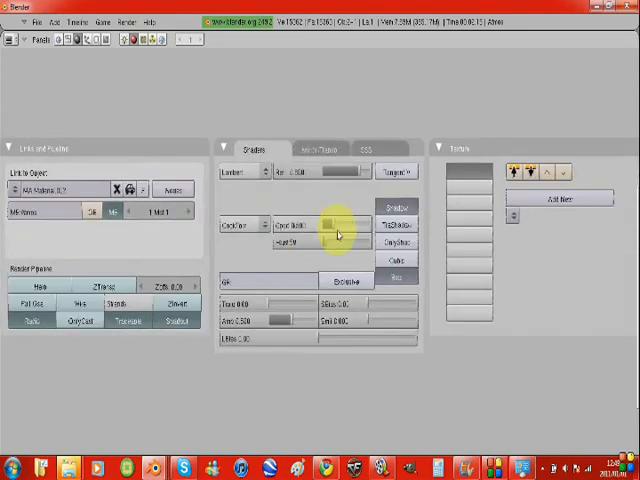
pyautogui.click(240, 172)
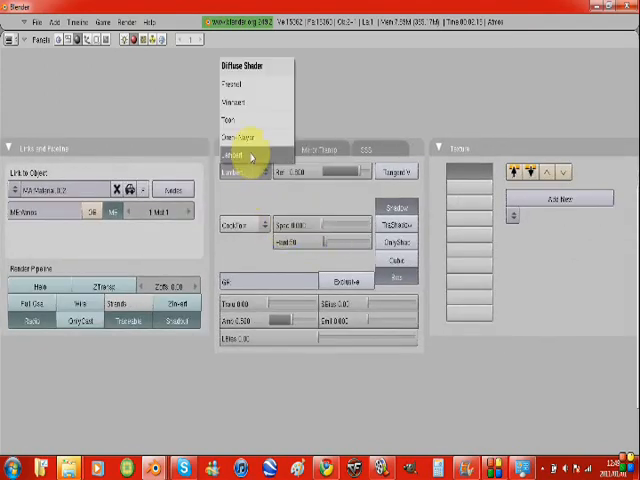
pyautogui.moveTo(240, 104)
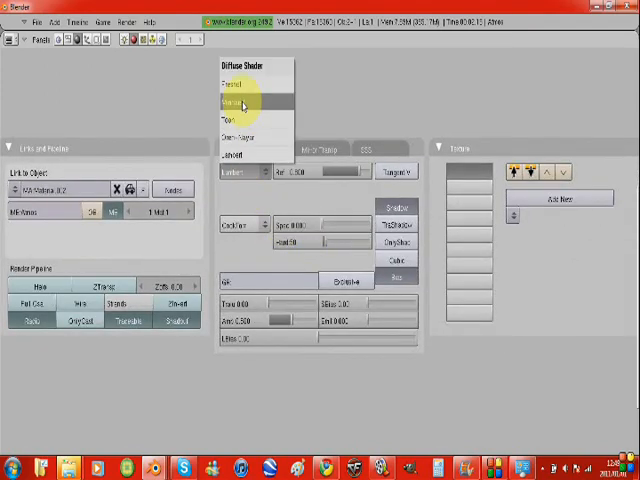
pyautogui.click(242, 104)
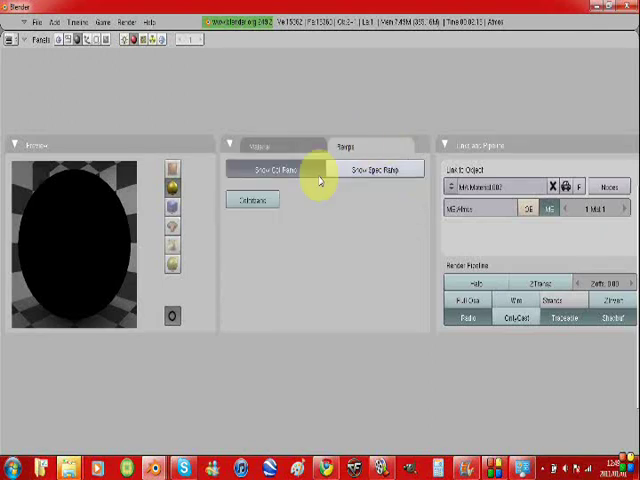
# - Enable the material's Colorband and set its stops to blue fading to dark
pyautogui.click(252, 200)
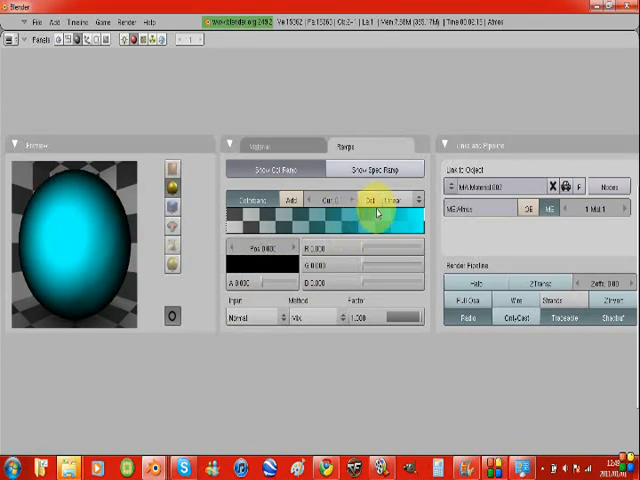
pyautogui.click(384, 200)
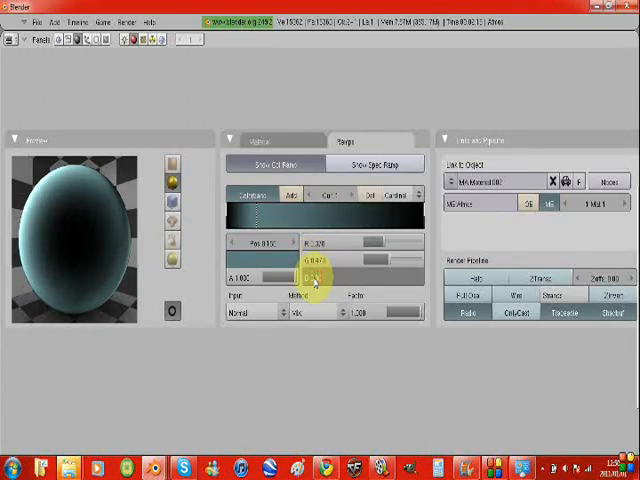
pyautogui.click(316, 284)
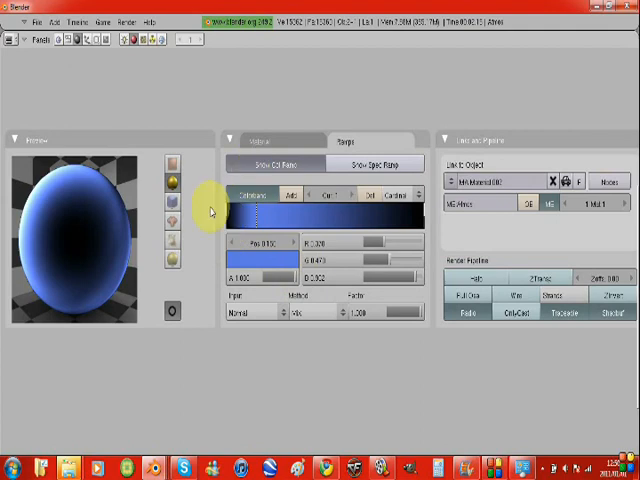
pyautogui.moveTo(230, 218)
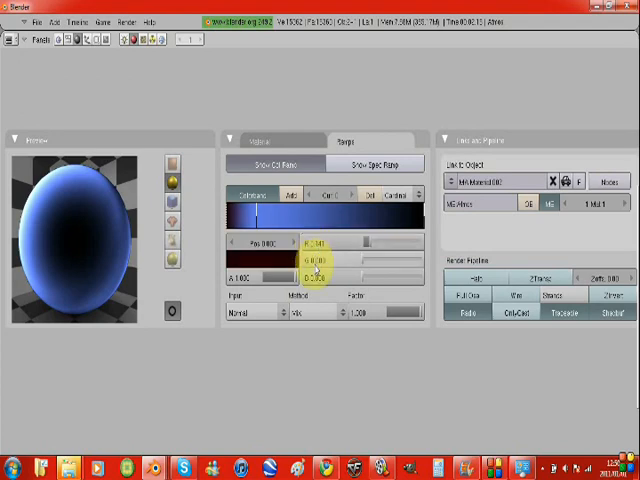
pyautogui.click(316, 260)
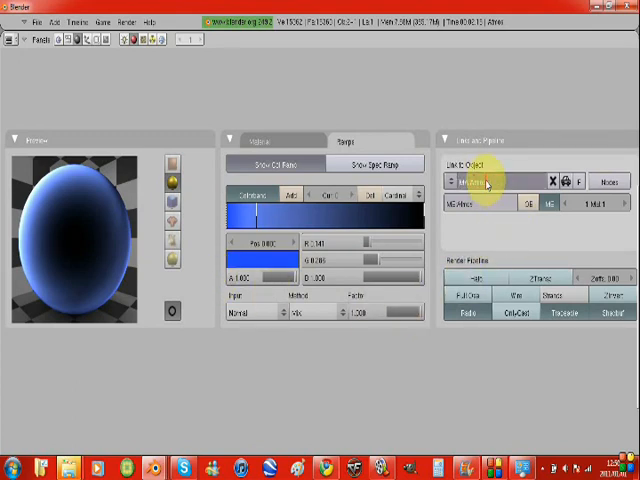
# - Toggle a Render Pipeline option on the blue material and return to the 3D View
pyautogui.click(500, 182)
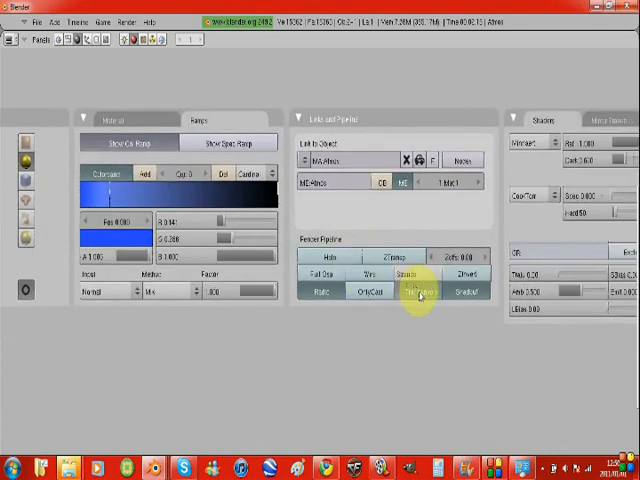
pyautogui.click(416, 292)
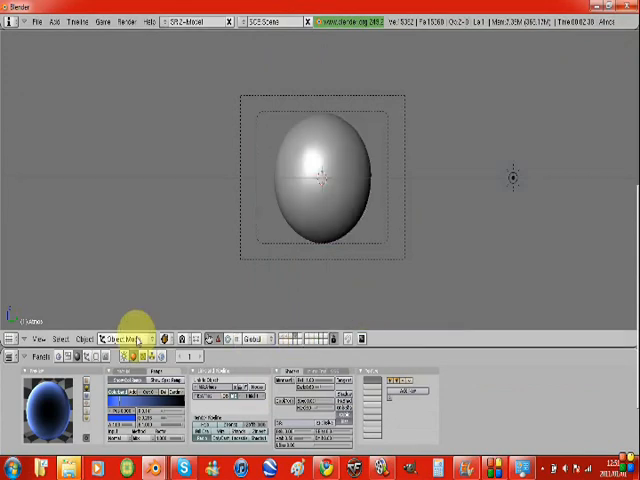
# - Assign the existing blue atmosphere material to the selected sphere from the material list
pyautogui.click(40, 336)
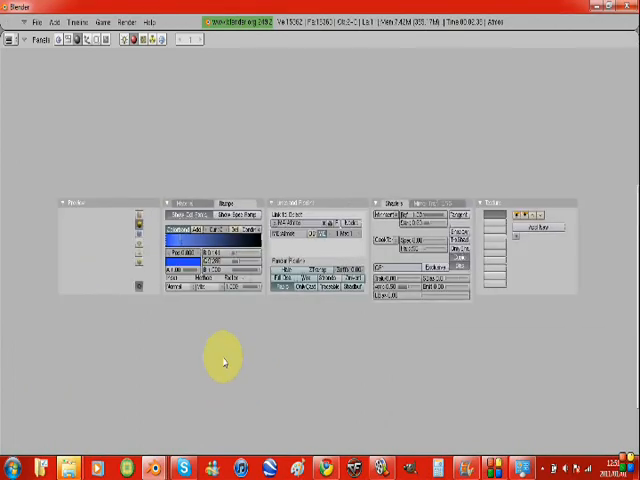
pyautogui.click(32, 38)
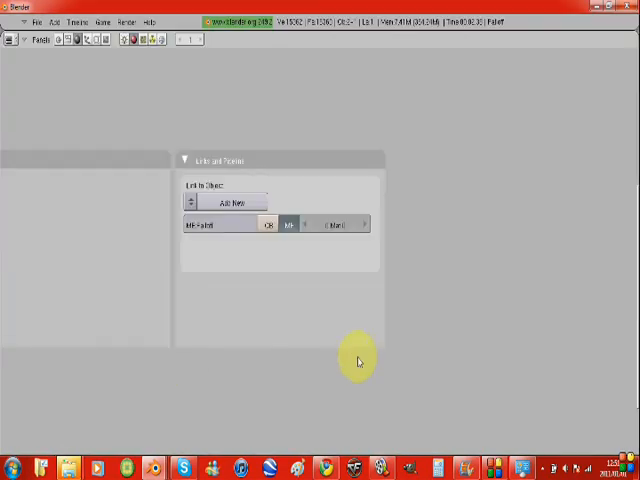
pyautogui.click(196, 204)
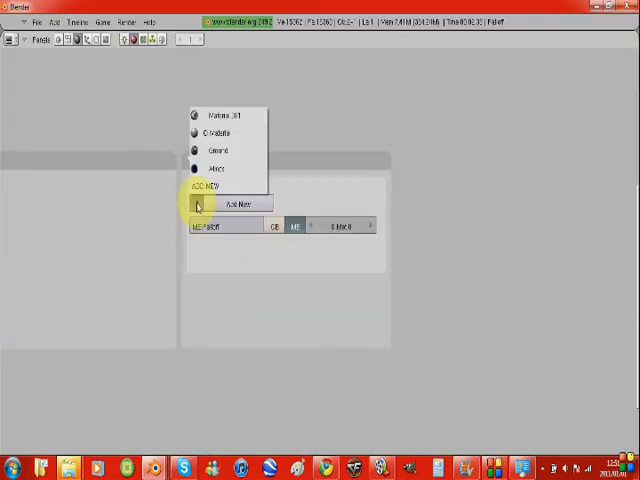
pyautogui.moveTo(208, 168)
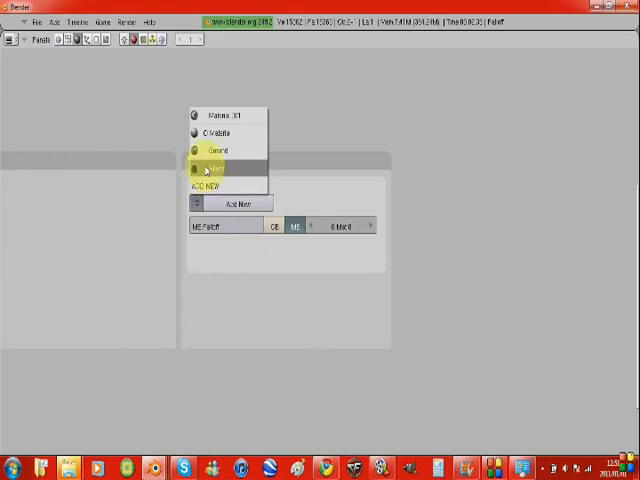
pyautogui.click(216, 168)
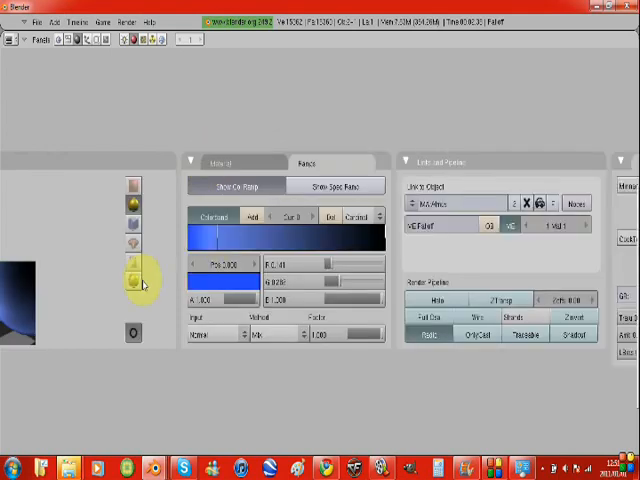